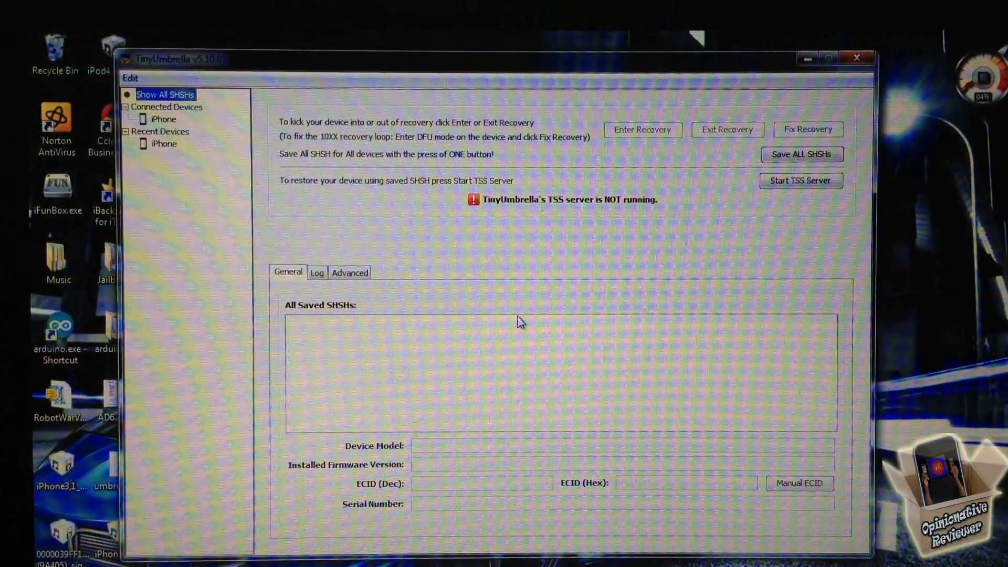
mouse_move(797, 51)
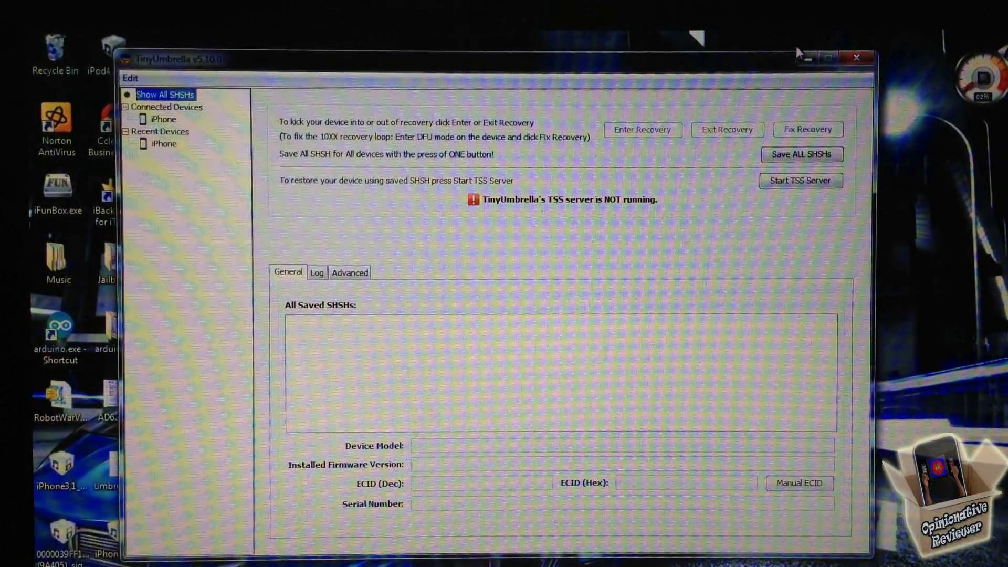
Close TinyUmbrella, returning to the desktop.
click(856, 58)
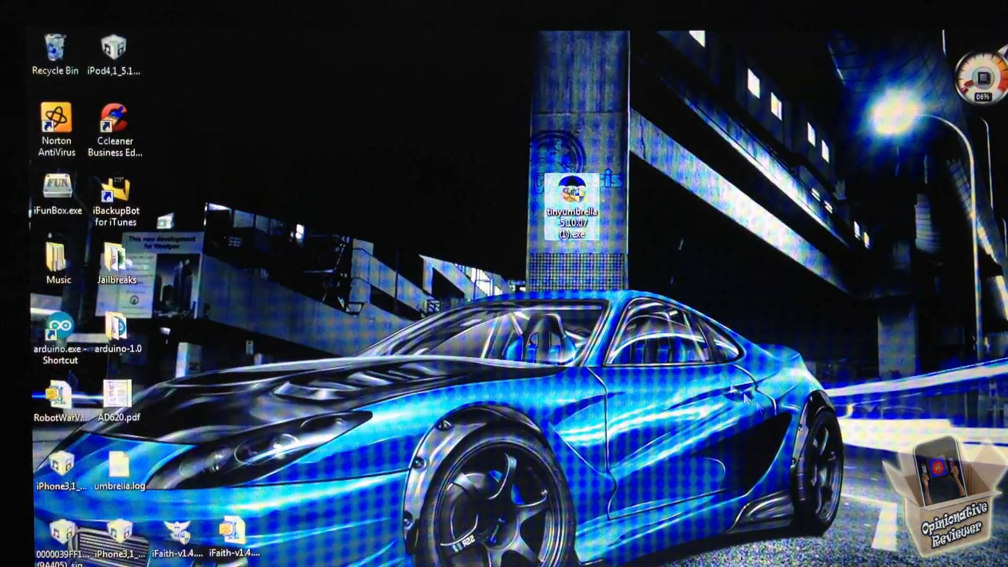
Relaunch TinyUmbrella from its desktop .exe so the saved SHSHs window reappears.
double_click(569, 211)
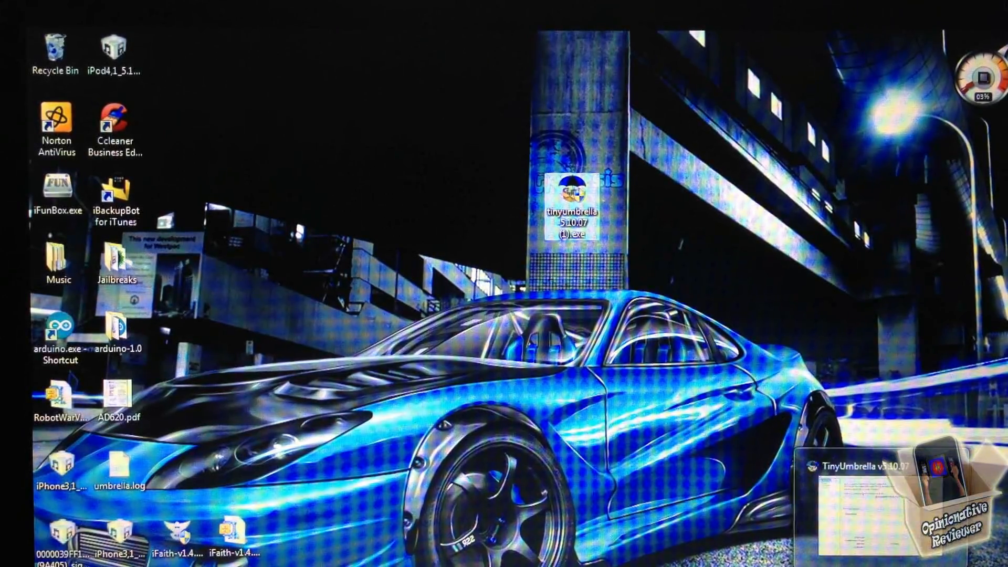
double_click(568, 207)
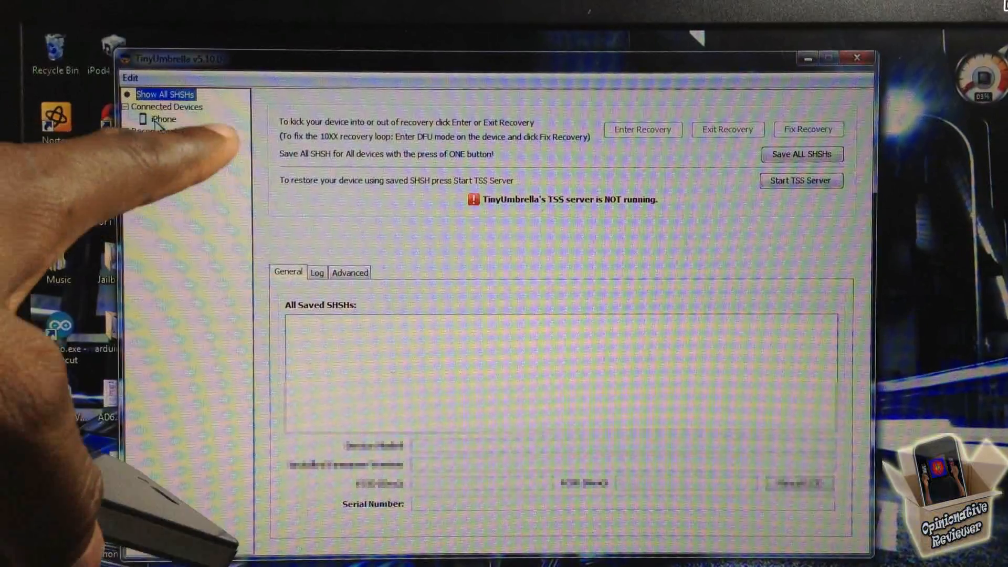
Select the connected iPhone under Connected Devices to show its saved SHSHs page.
click(163, 119)
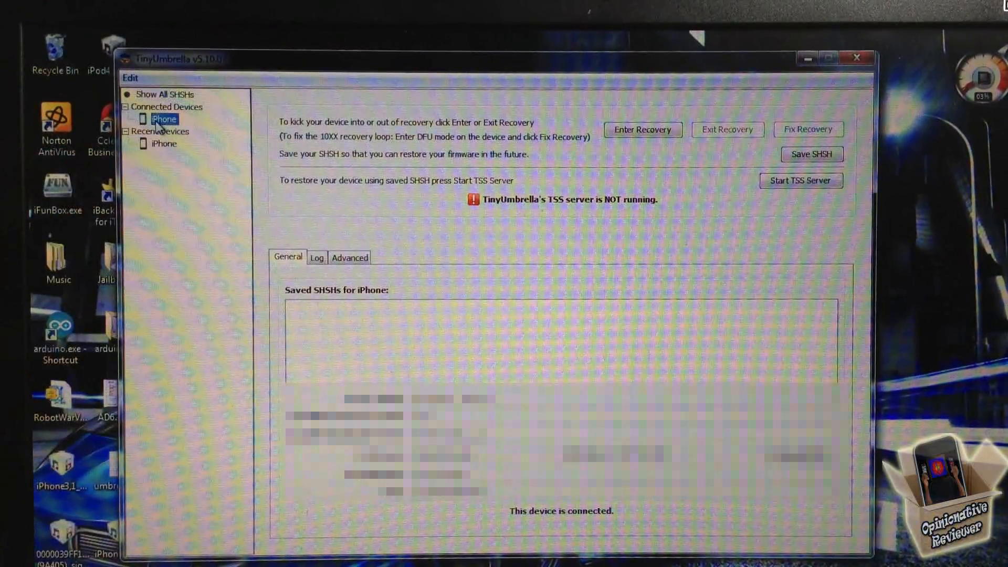
mouse_move(206, 234)
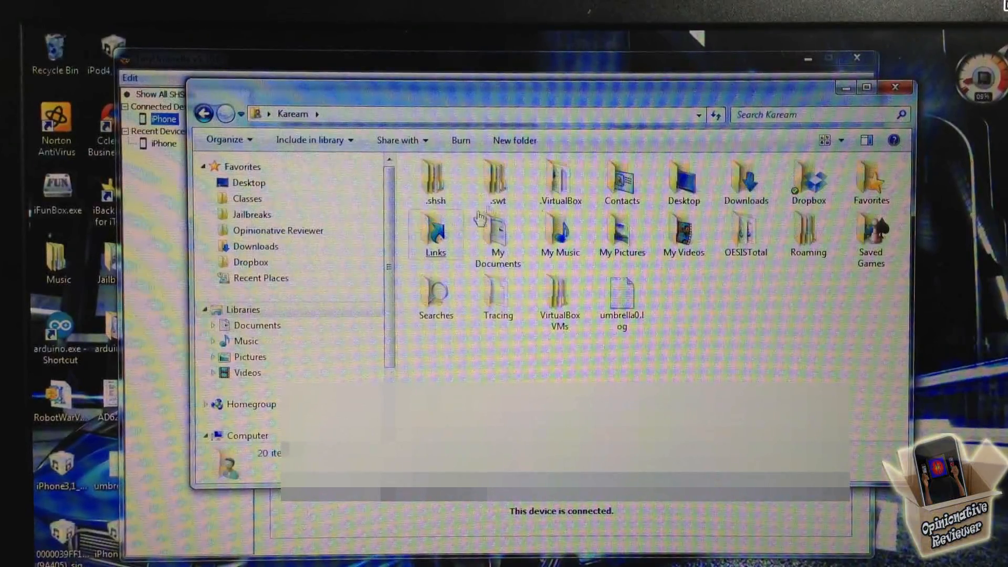
Close the Explorer home-folder window showing the .shsh folder, returning to TinyUmbrella.
double_click(434, 176)
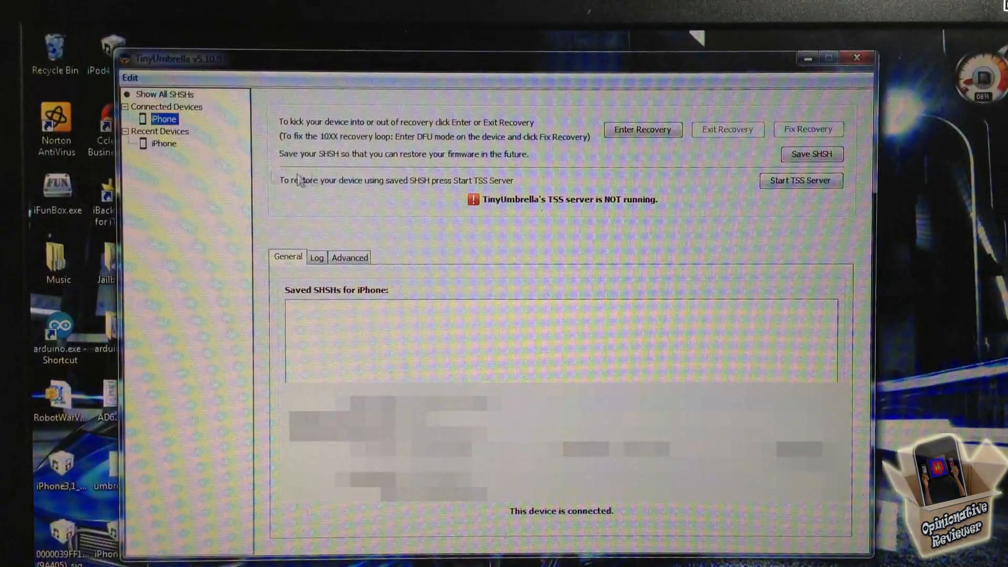
Reselect the connected iPhone and refresh its details so the model info starts loading.
double_click(165, 119)
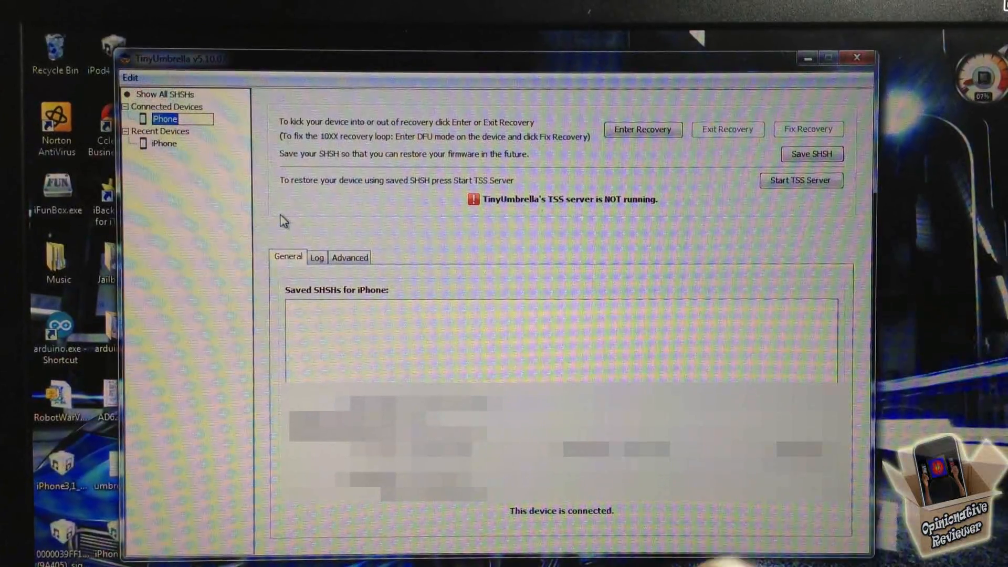
mouse_move(320, 243)
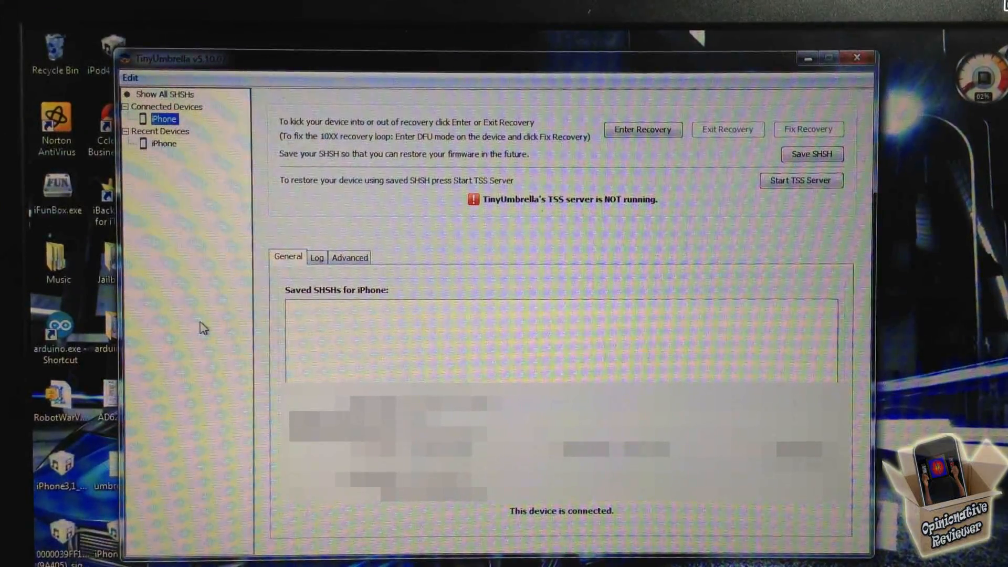
click(811, 154)
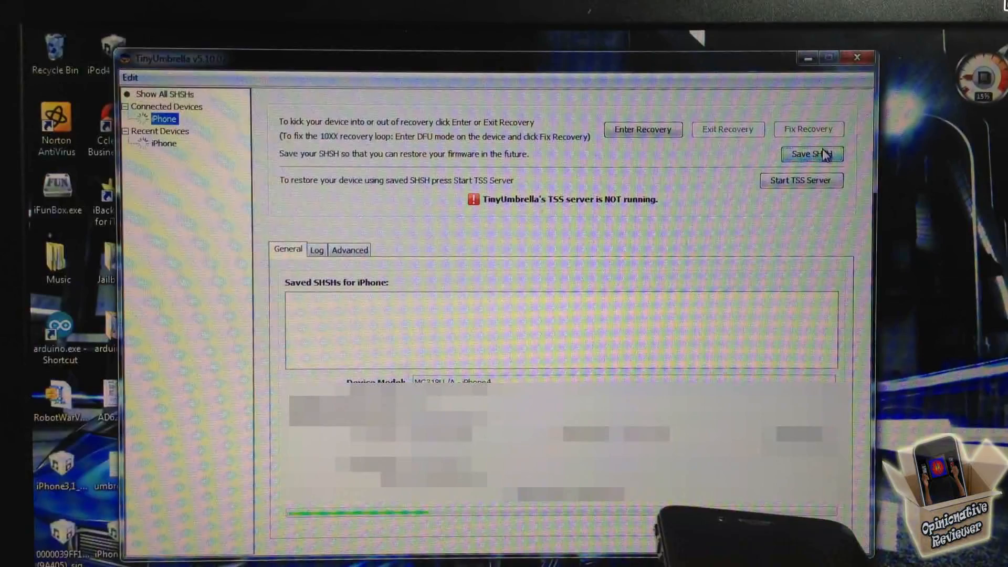
Save SHSH, listing blobs for iPhone4 4.3.3, 4.3.4, 4.3.5 and 5.0.1, then close TinyUmbrella.
click(810, 155)
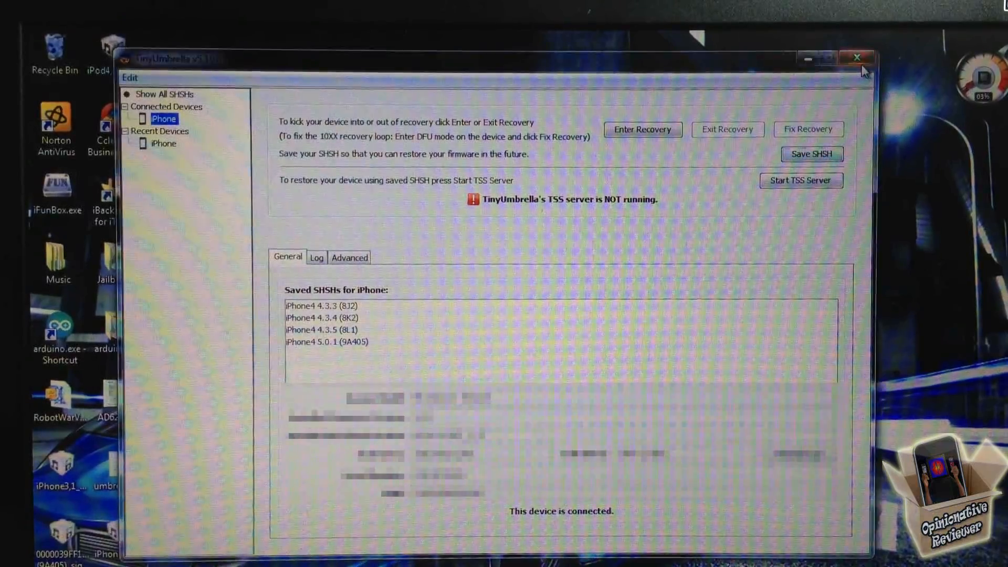
click(856, 58)
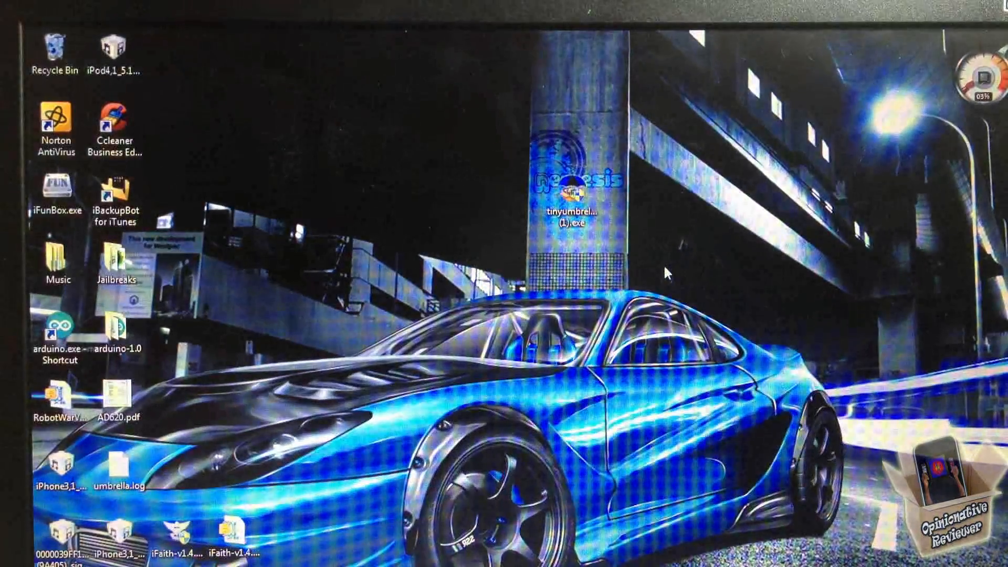